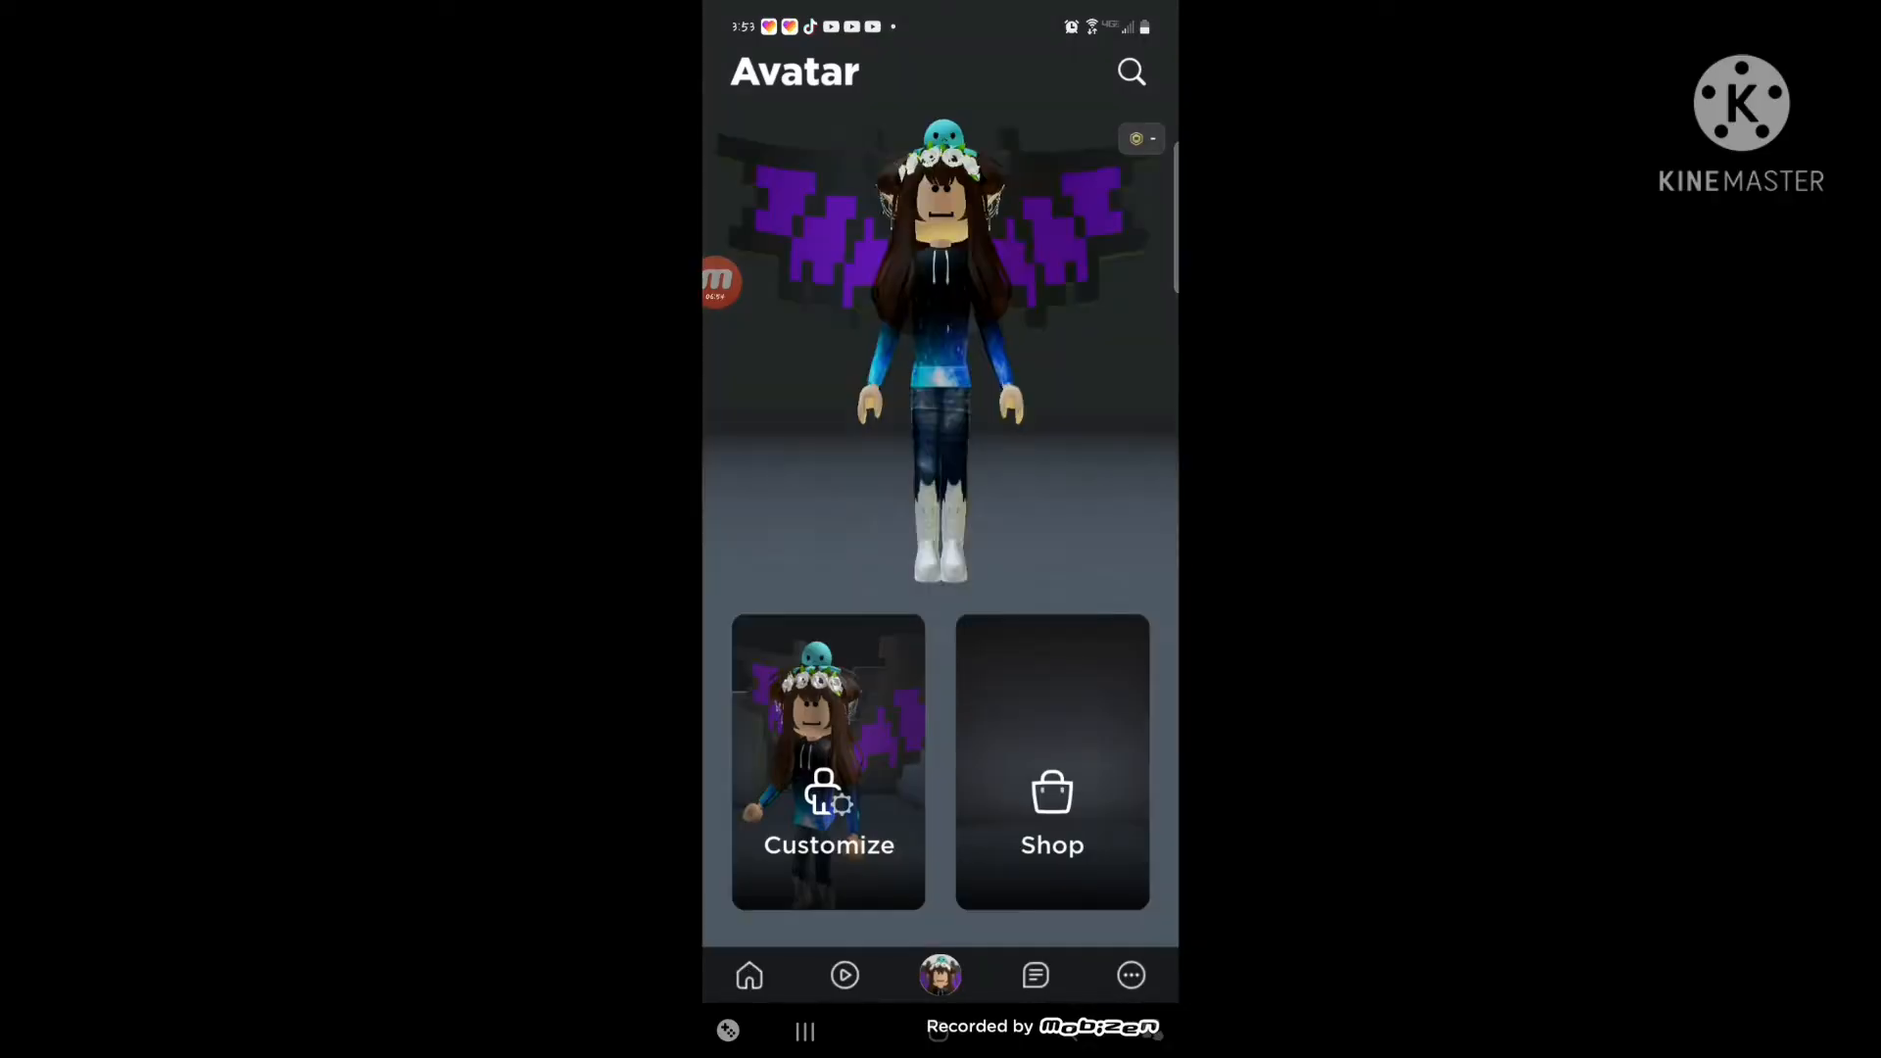
# Switch from the Avatar page to the More menu listing Catalog, Profile and Friends.
pyautogui.click(1129, 974)
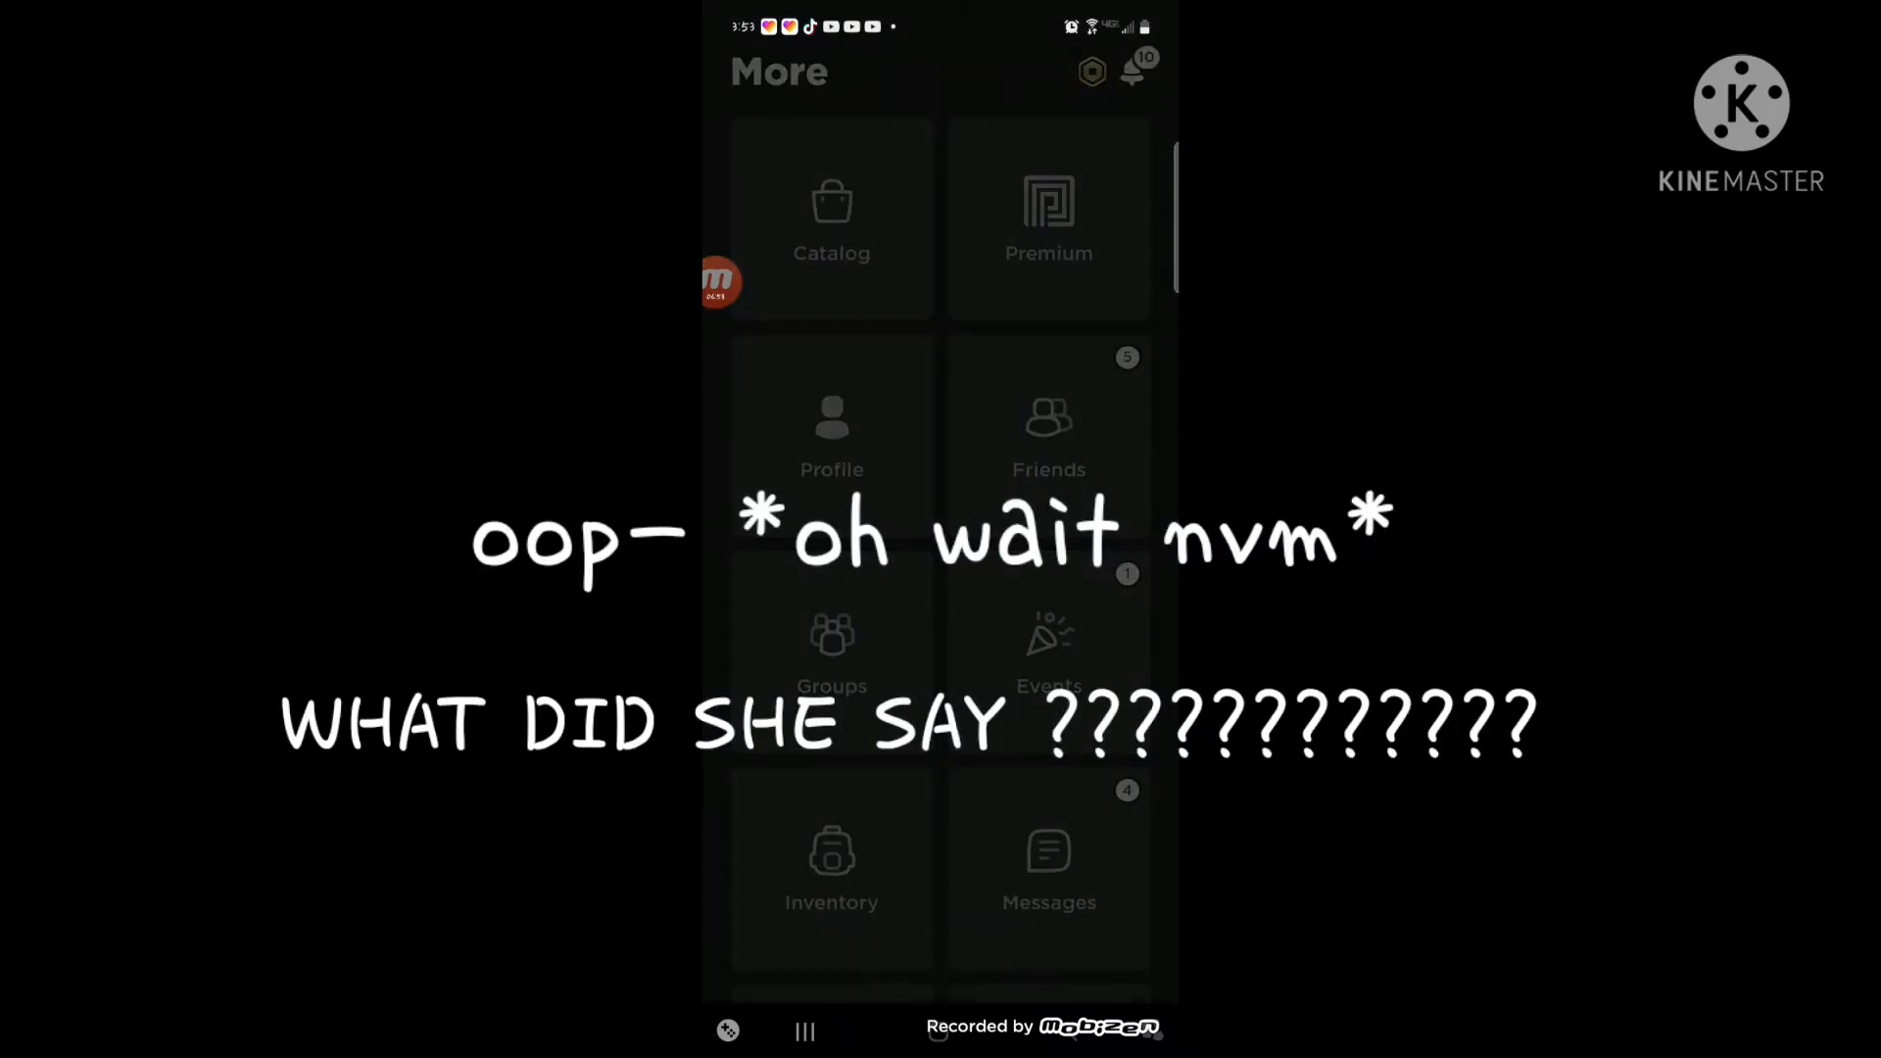
# Open your Profile and show its Creations tab to reach your game's page.
pyautogui.click(830, 433)
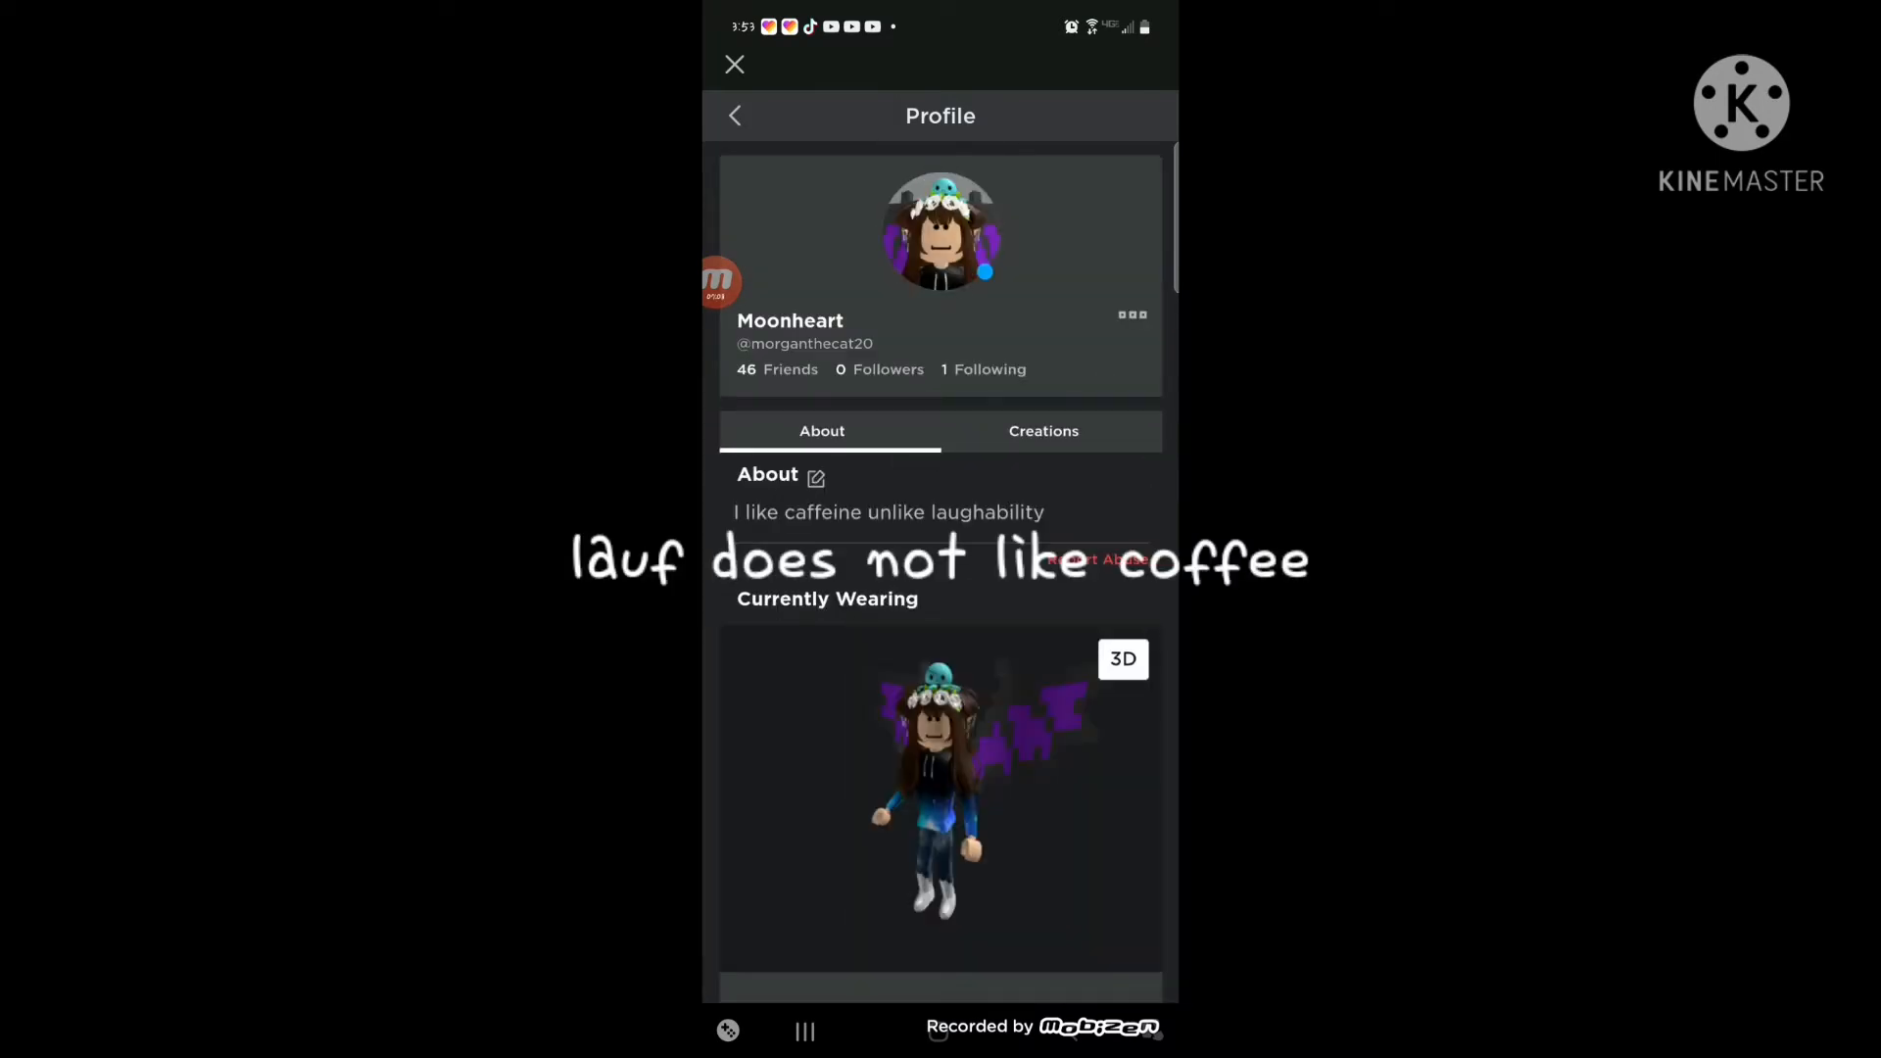
pyautogui.click(1043, 431)
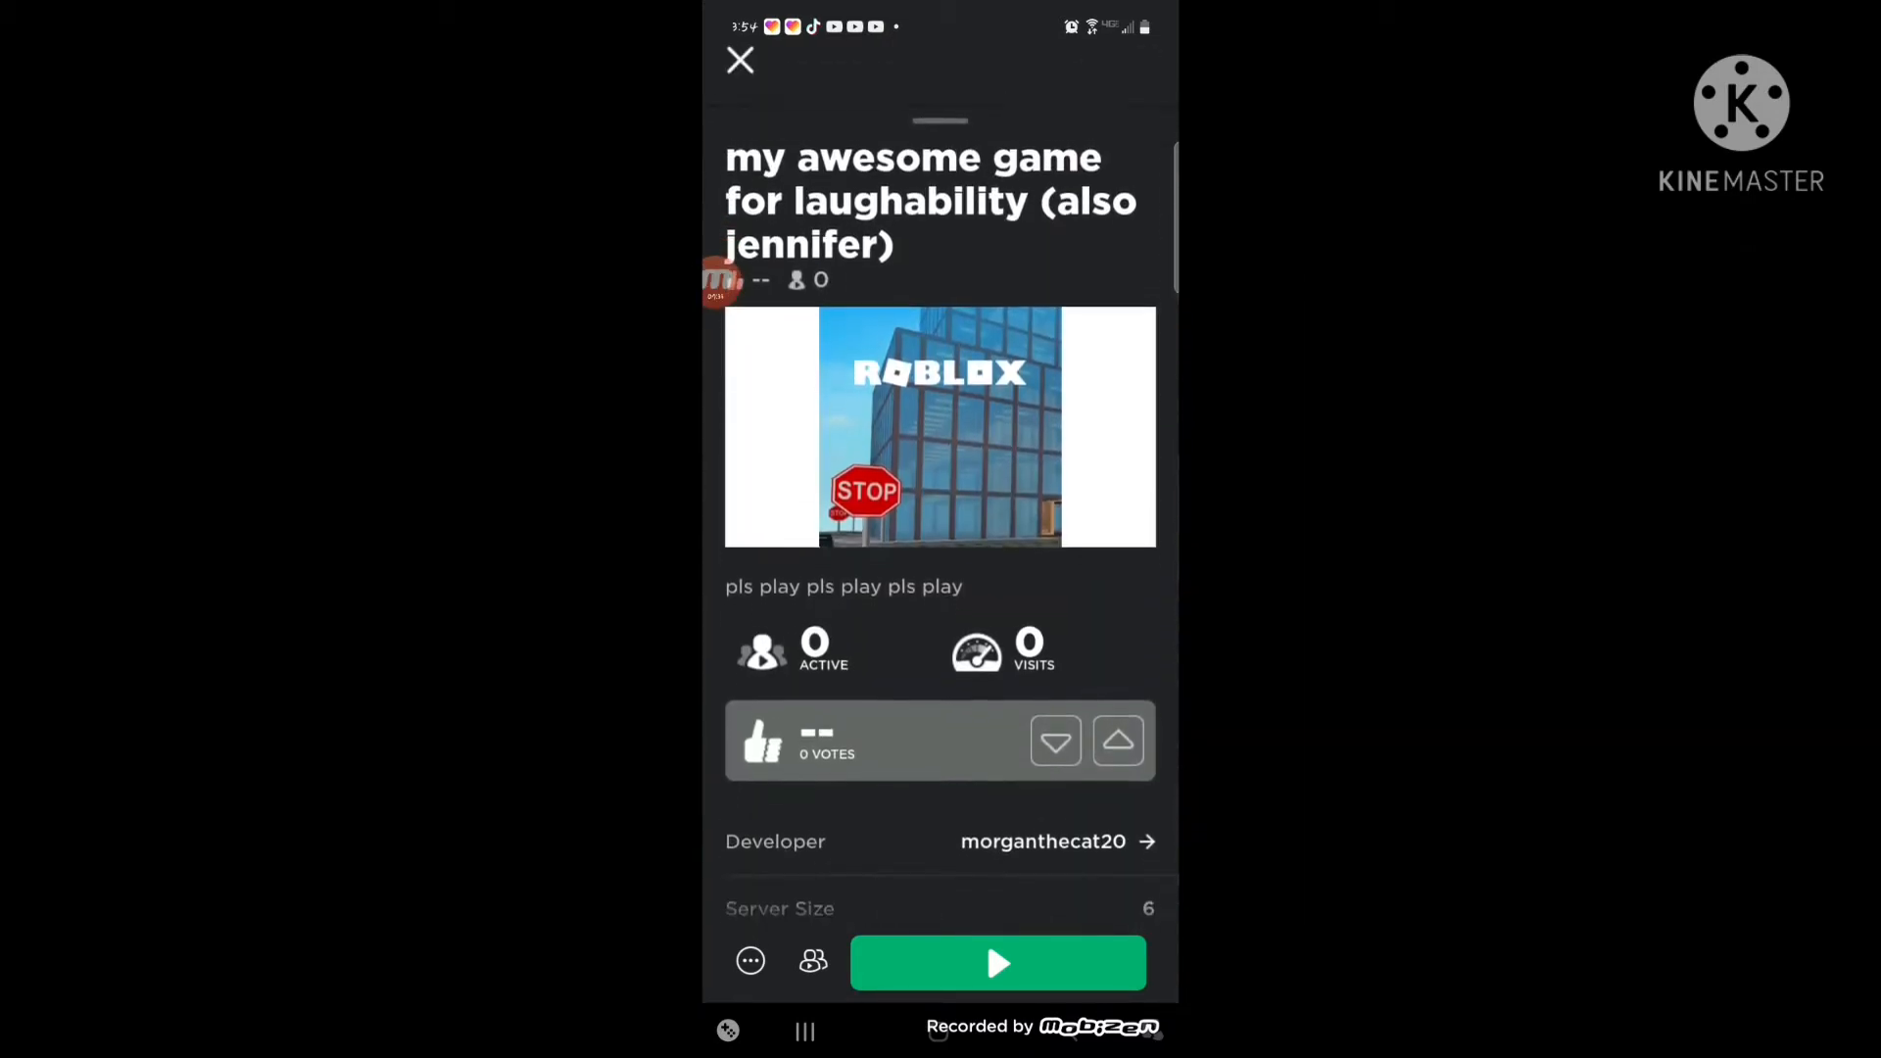
# Review the game's Developer, Server Size and dates, then launch it with Play.
pyautogui.scroll(-3)
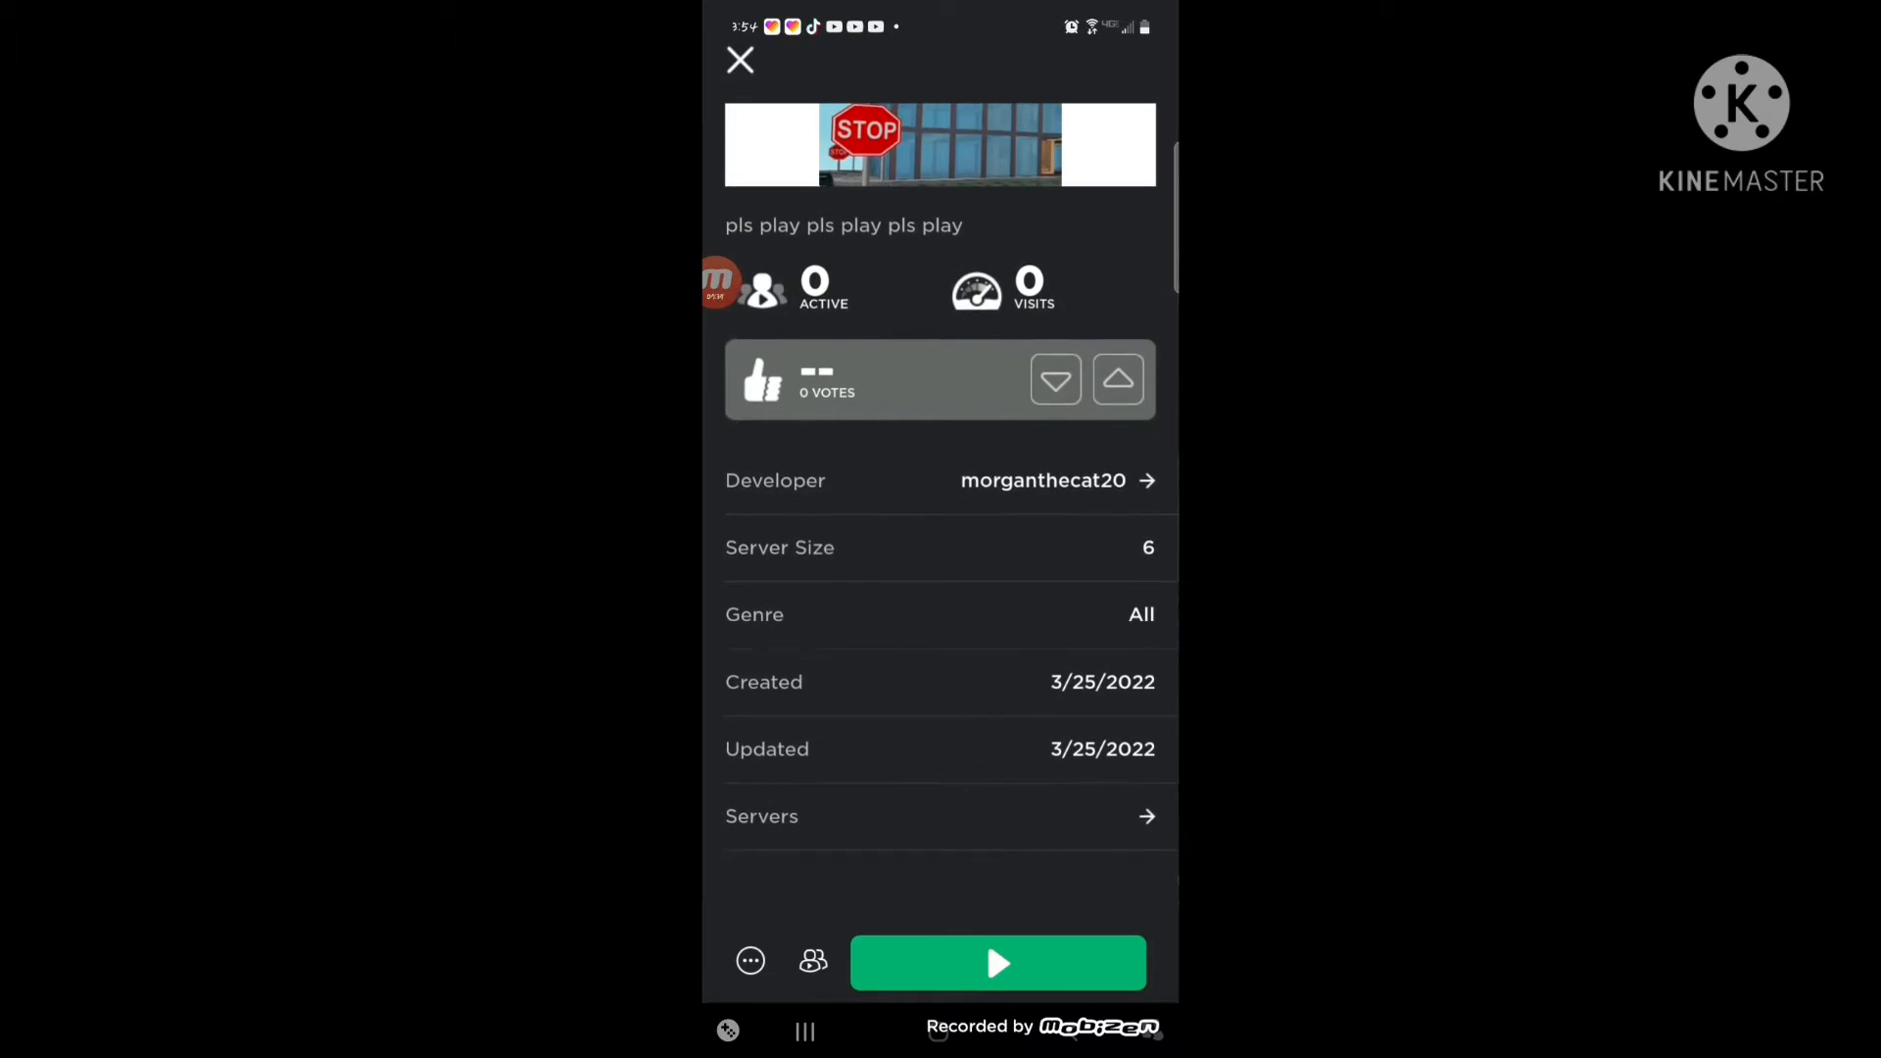
pyautogui.scroll(-3)
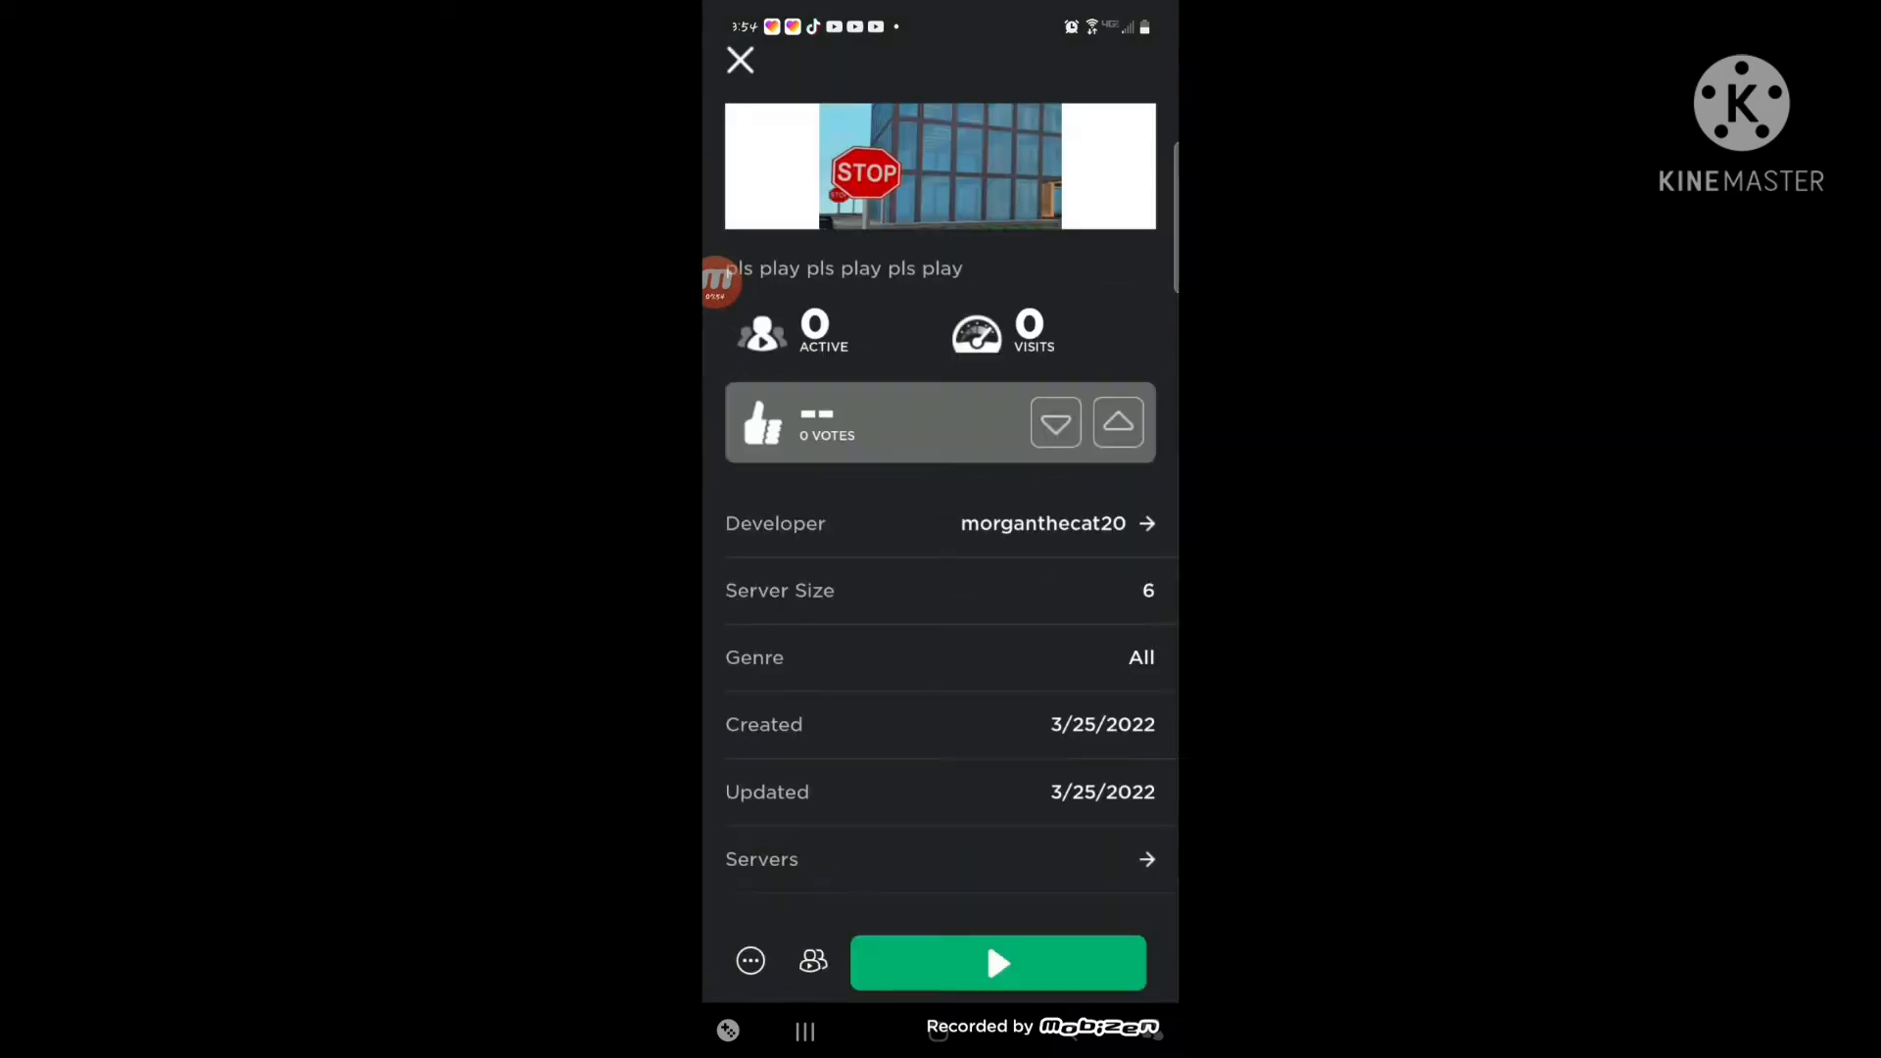
pyautogui.click(998, 963)
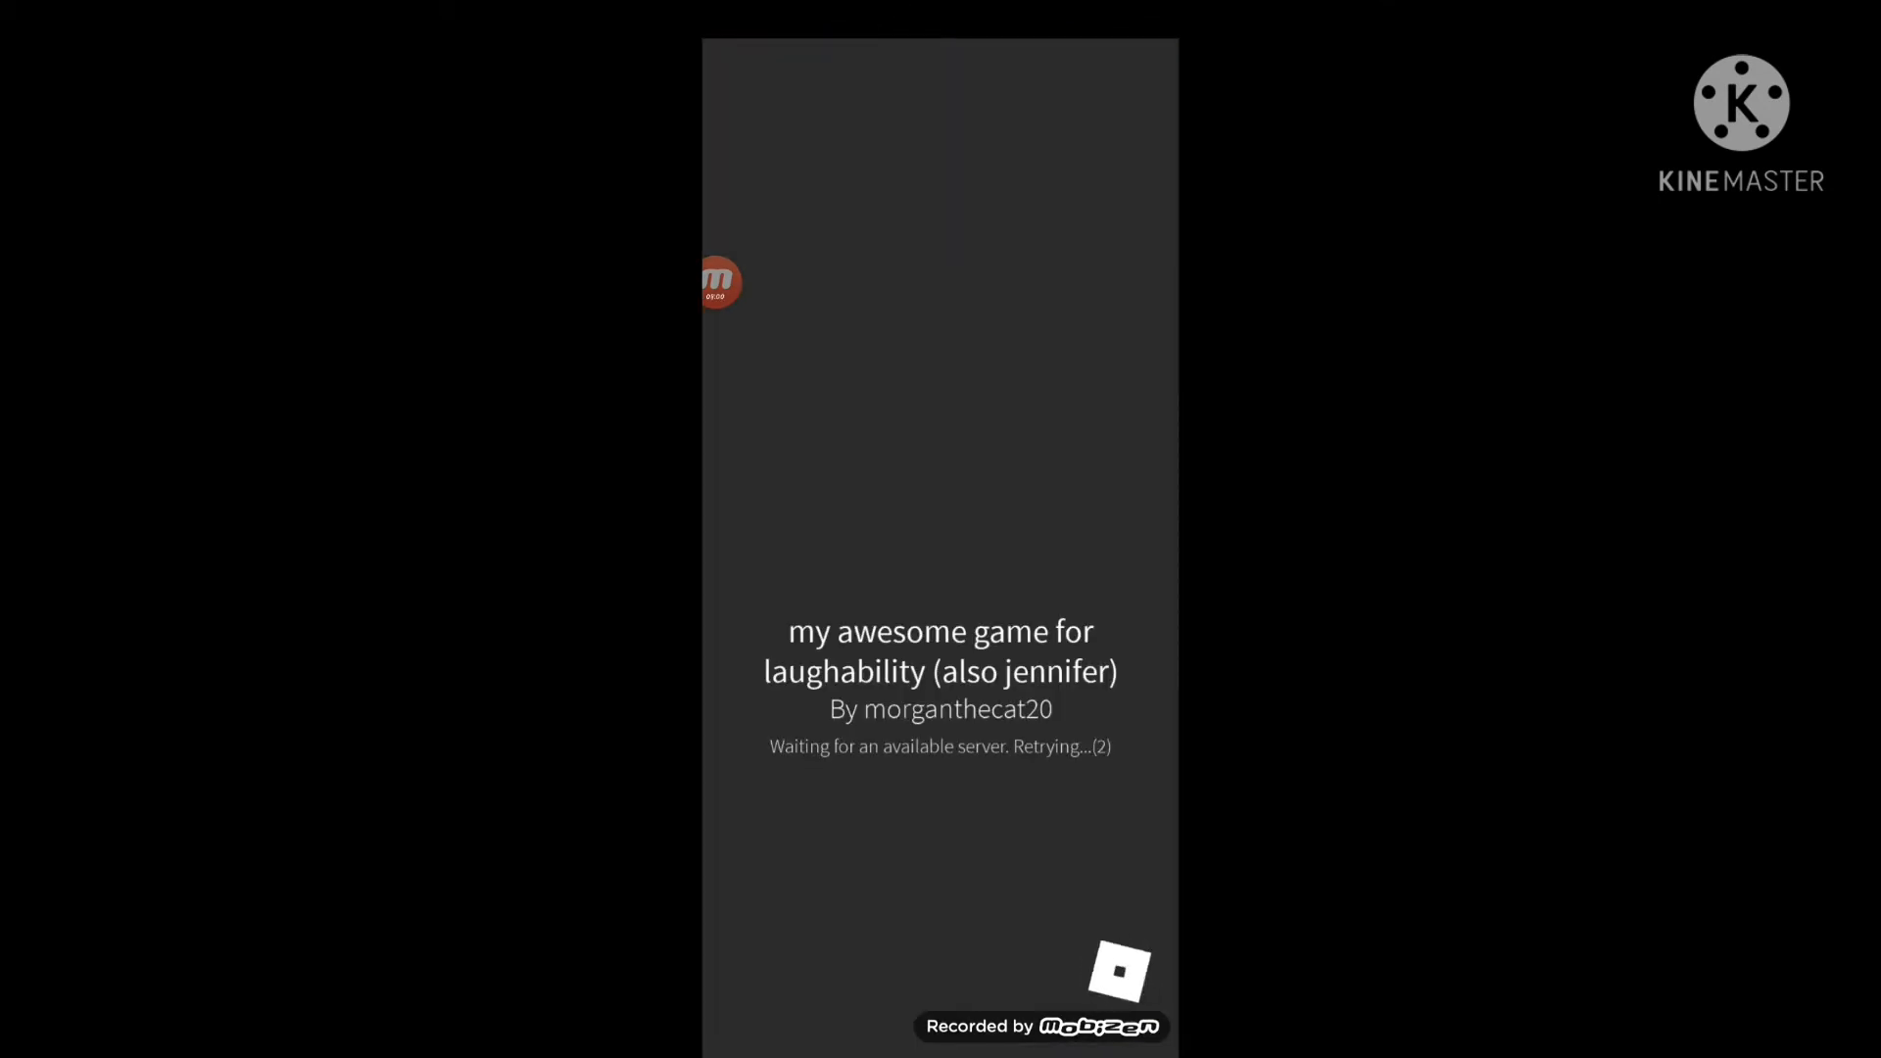